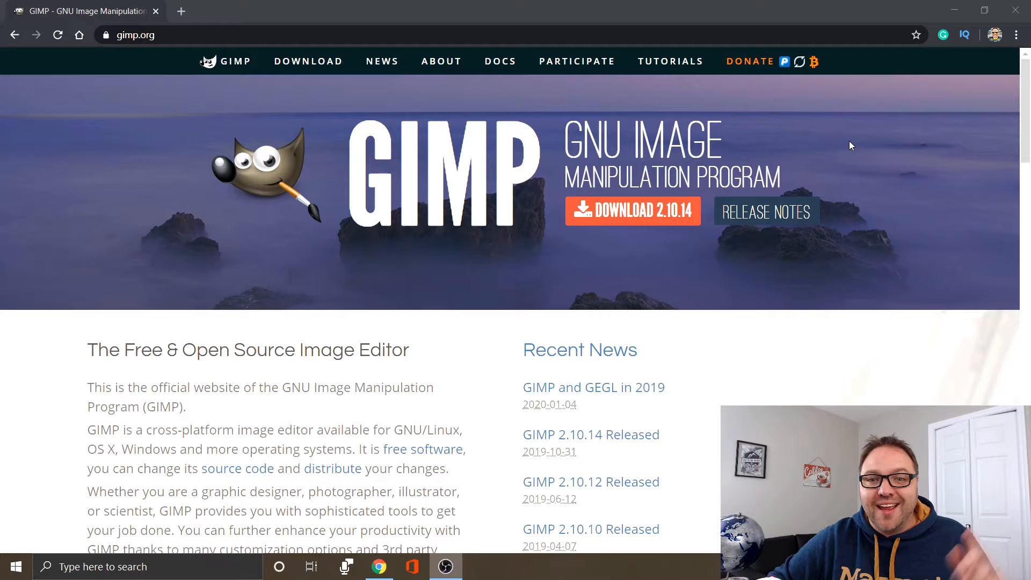
Go to gimp.org's Download page in Chrome and look down the installer list.
{"action": "key", "text": "ctrl+plus"}
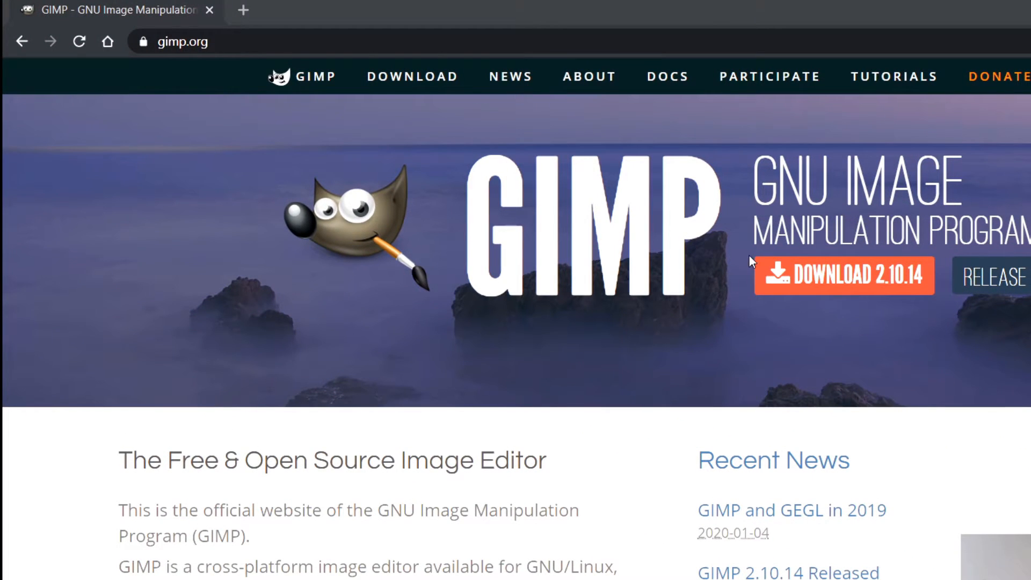
{"action": "mouse_move", "coordinate": [907, 358]}
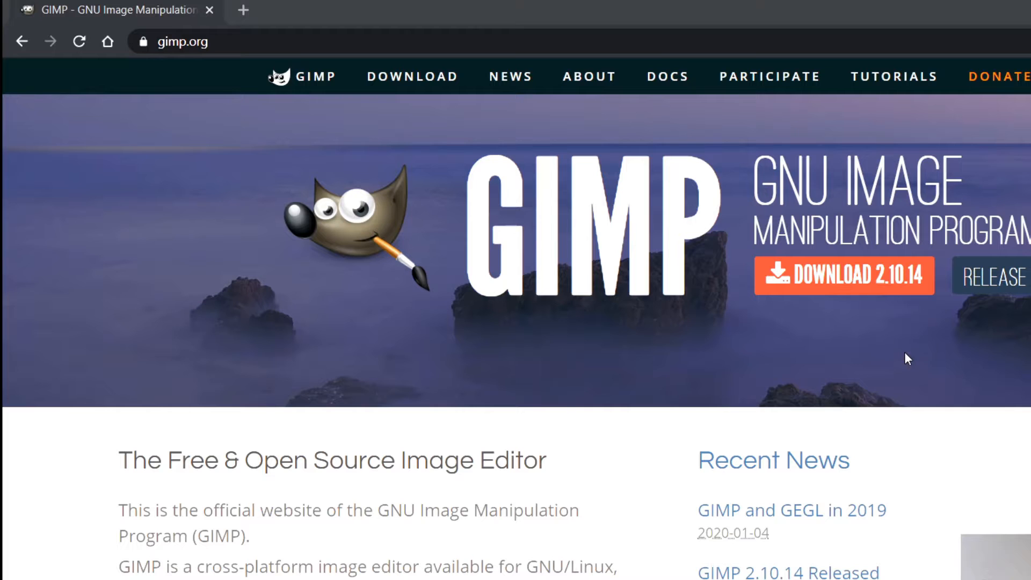
{"action": "mouse_move", "coordinate": [412, 76]}
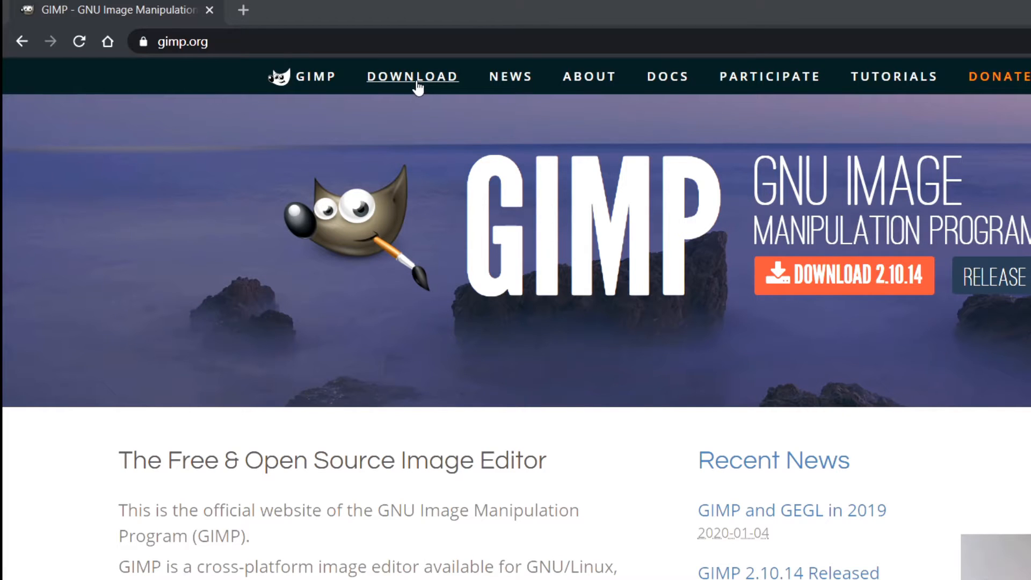
{"action": "left_click", "coordinate": [413, 77]}
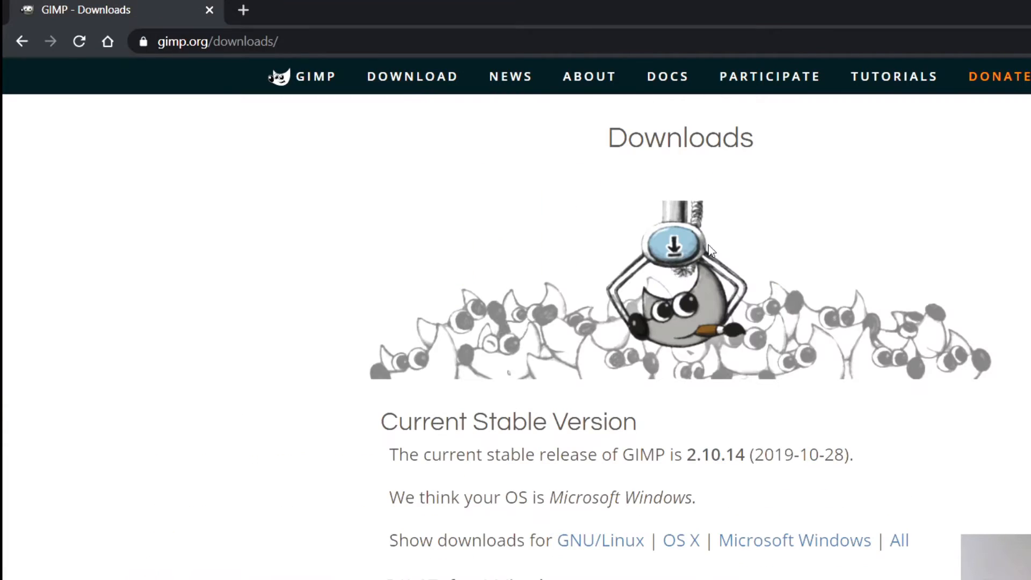
{"action": "scroll", "scroll_direction": "down", "scroll_amount": 3}
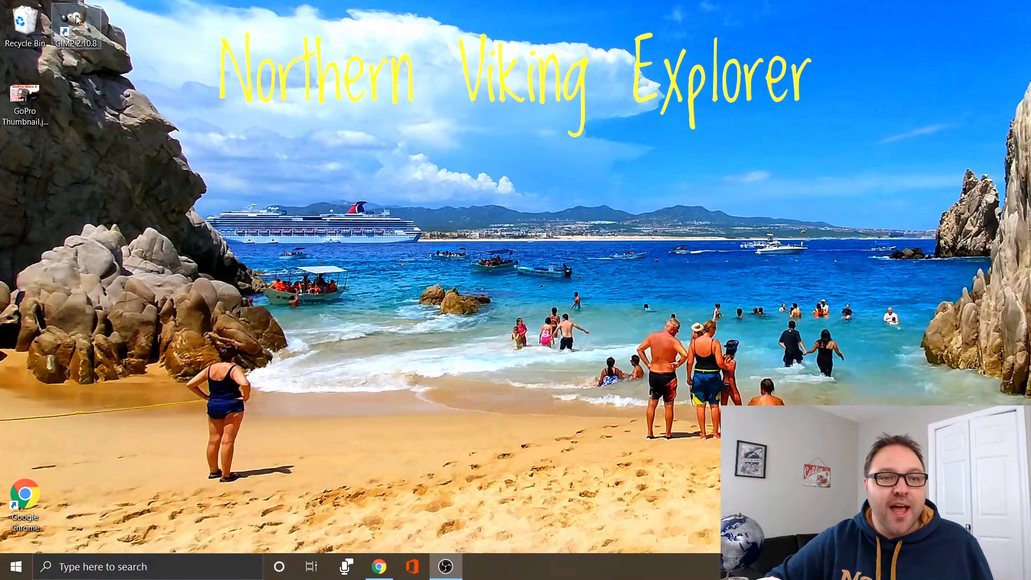
Launch GIMP 2.10.8 from its desktop shortcut.
{"action": "double_click", "coordinate": [64, 20]}
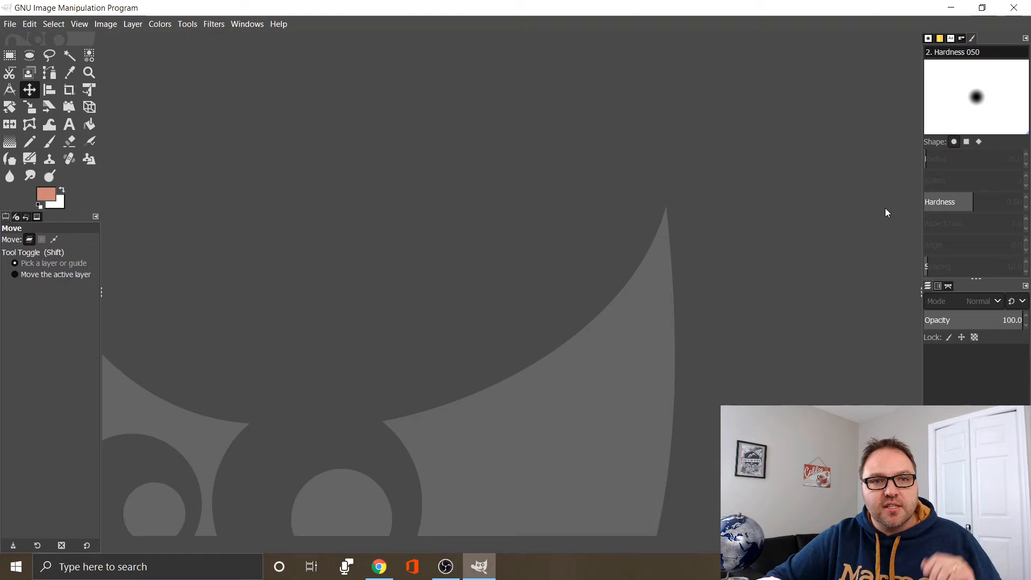
{"action": "mouse_move", "coordinate": [533, 295]}
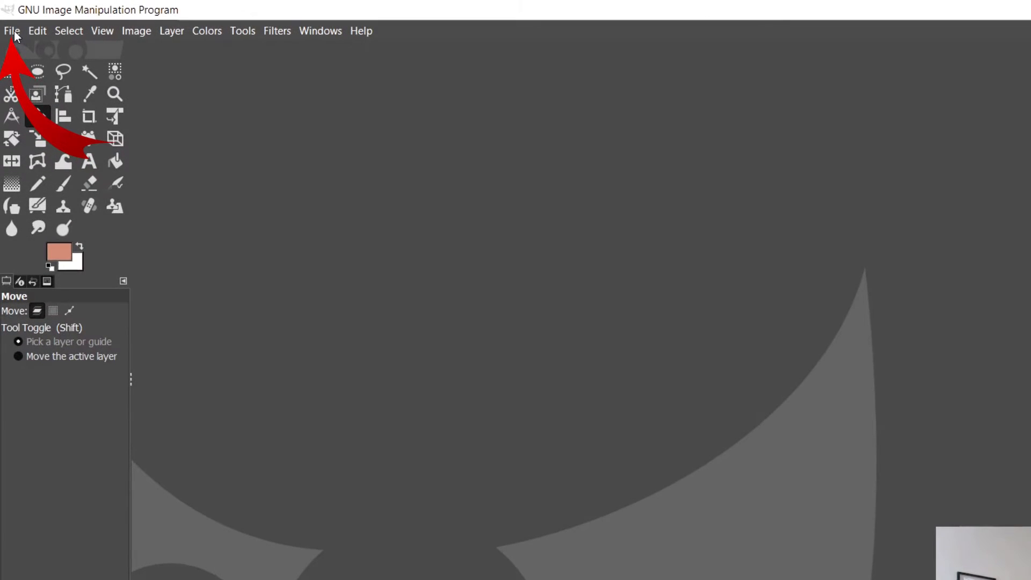
{"action": "left_click", "coordinate": [11, 30]}
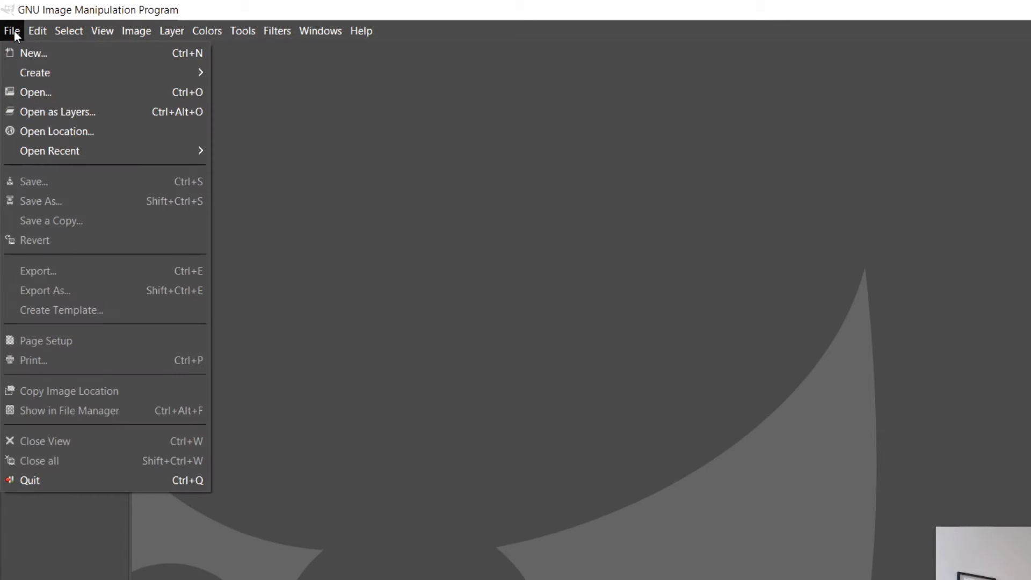
{"action": "mouse_move", "coordinate": [66, 92]}
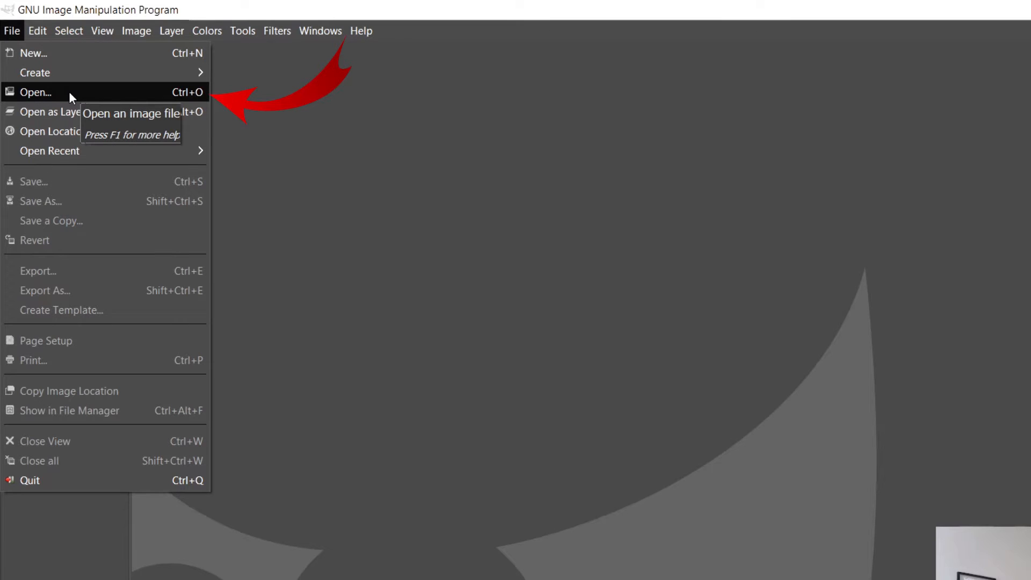
{"action": "left_click", "coordinate": [35, 92]}
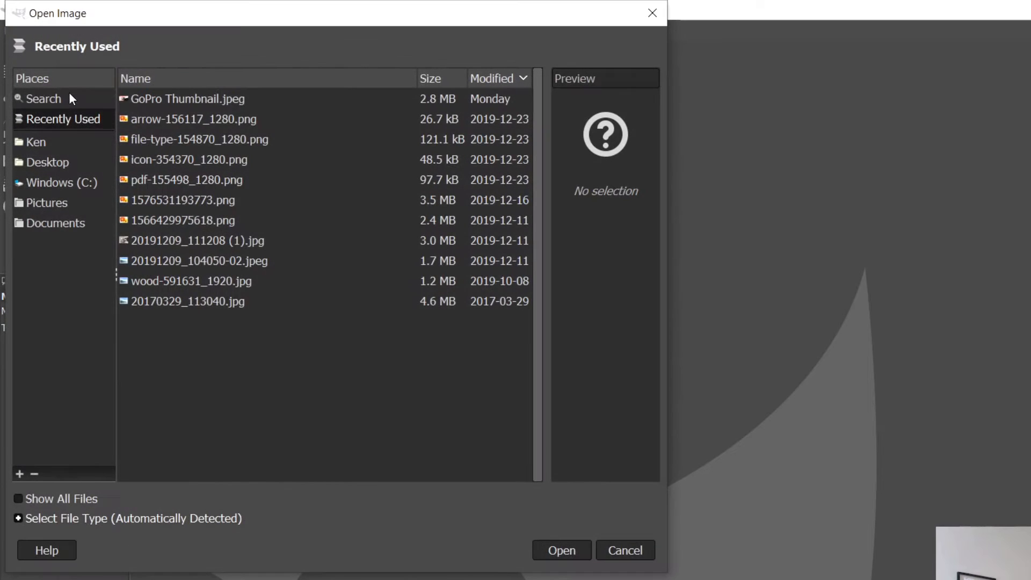
{"action": "mouse_move", "coordinate": [139, 115]}
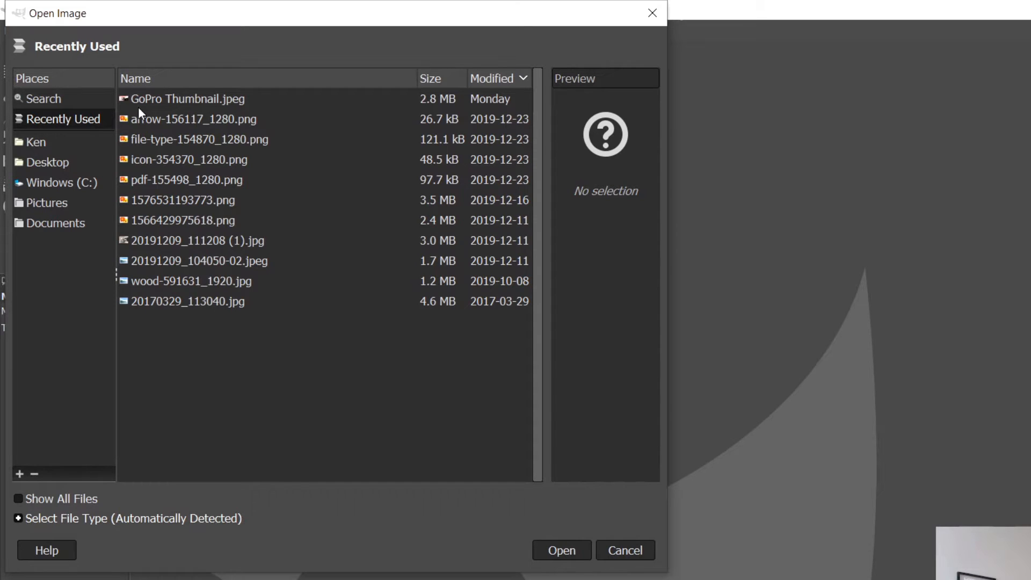
{"action": "left_click", "coordinate": [47, 162]}
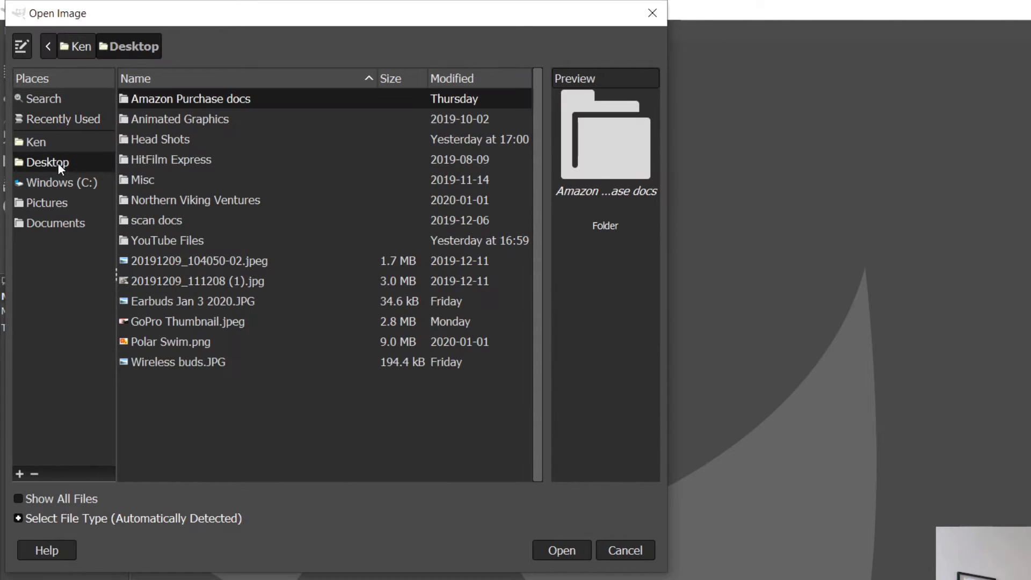
{"action": "mouse_move", "coordinate": [48, 162]}
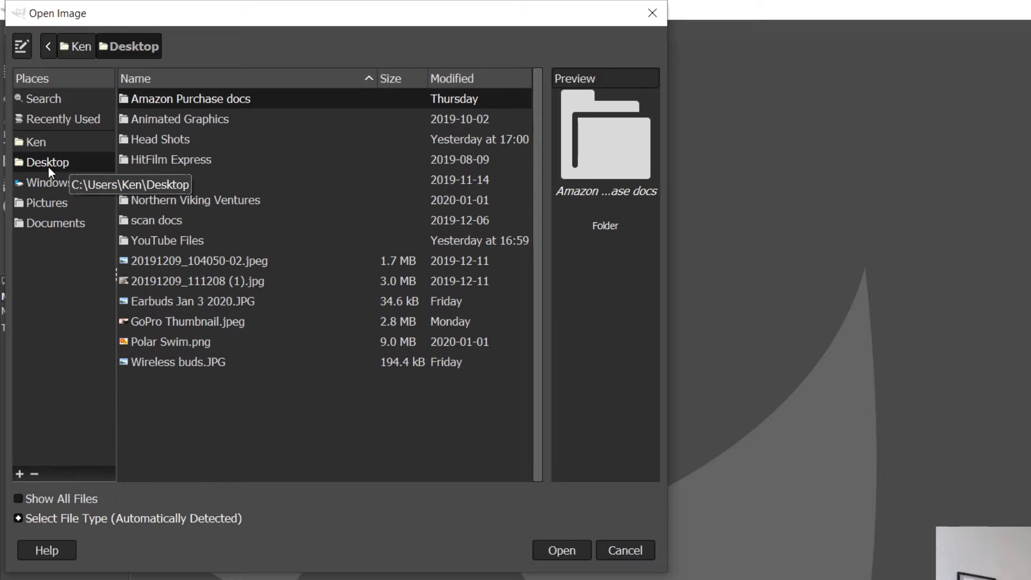
{"action": "mouse_move", "coordinate": [236, 242]}
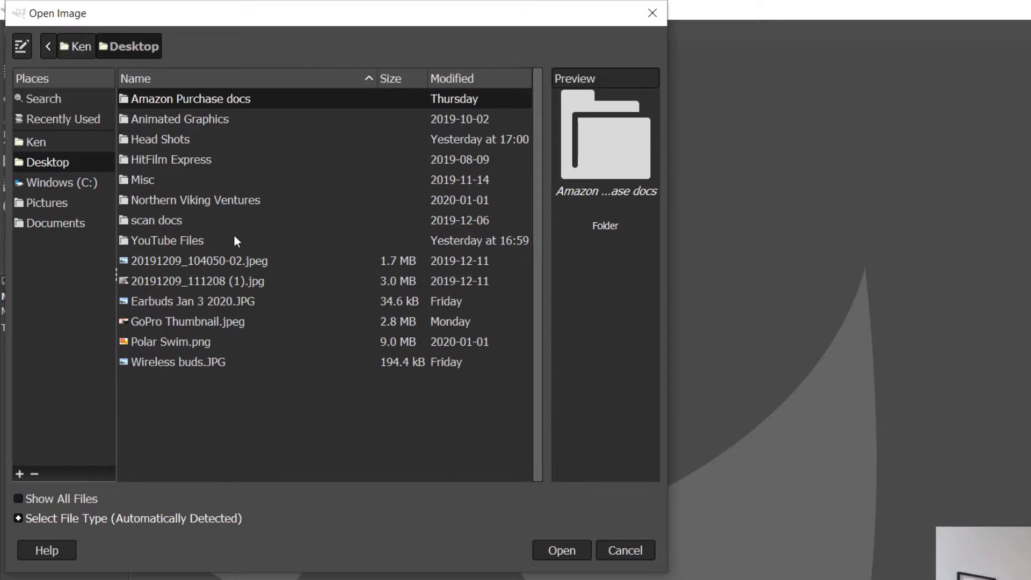
{"action": "mouse_move", "coordinate": [221, 330]}
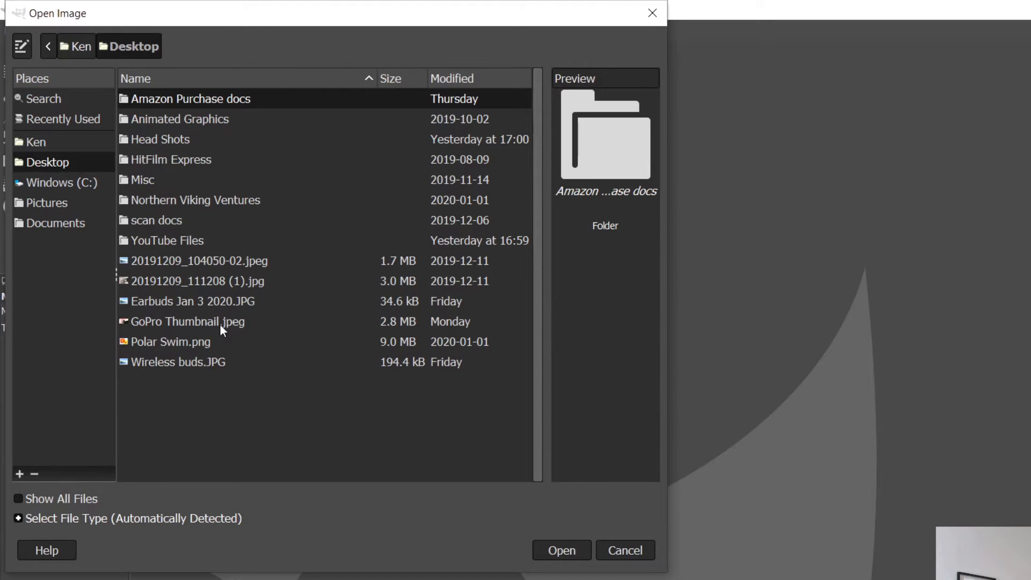
{"action": "mouse_move", "coordinate": [432, 333]}
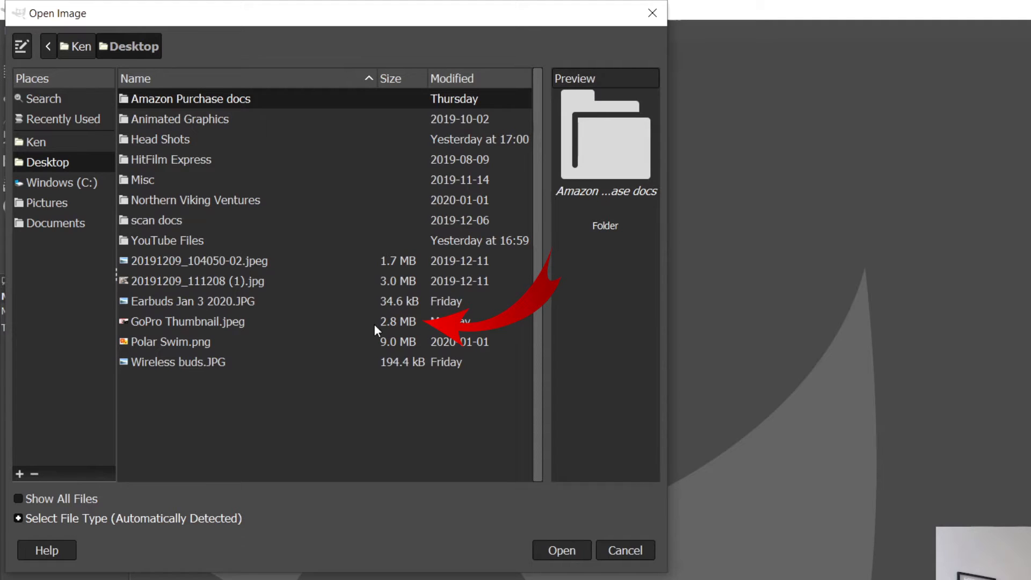
{"action": "mouse_move", "coordinate": [388, 366]}
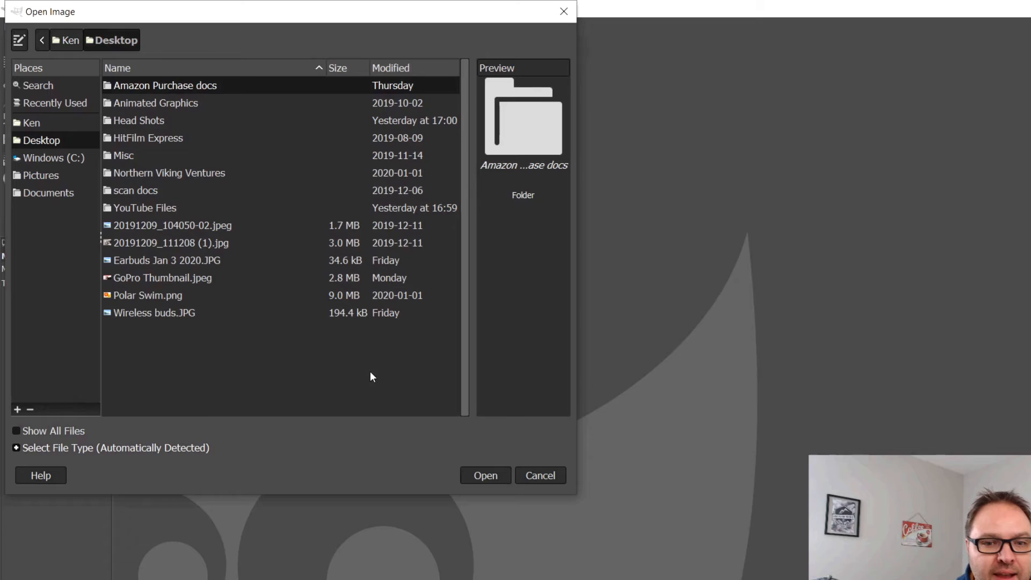
{"action": "left_click", "coordinate": [539, 475]}
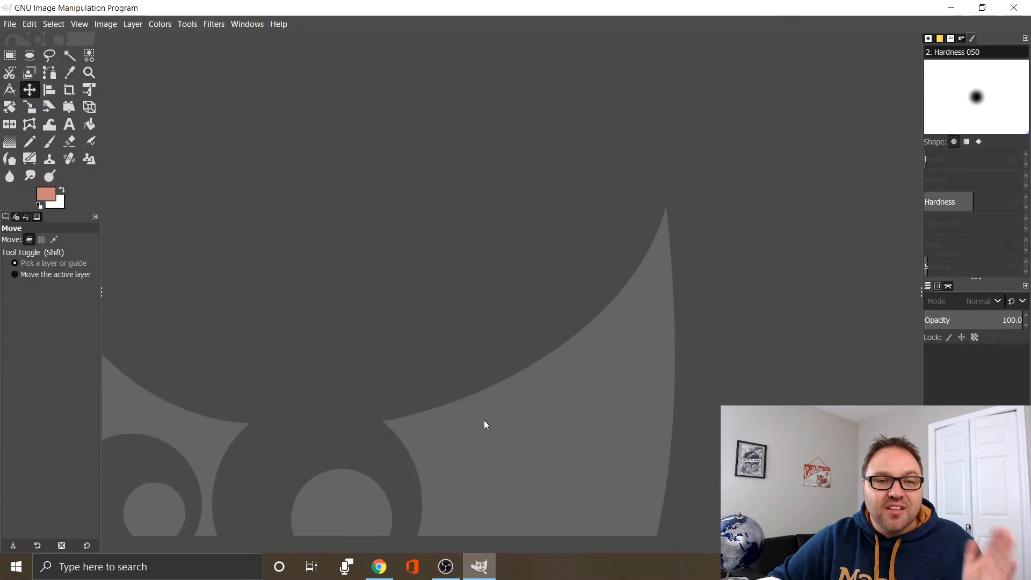
{"action": "mouse_move", "coordinate": [594, 103]}
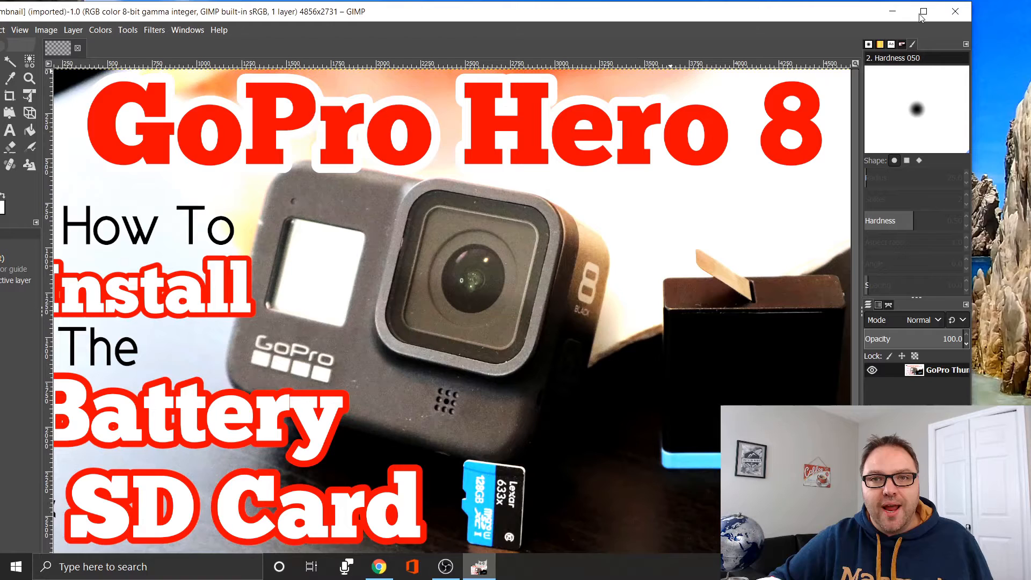
Maximize the GIMP window so the GoPro Thumbnail image fills the screen.
{"action": "left_click", "coordinate": [923, 12]}
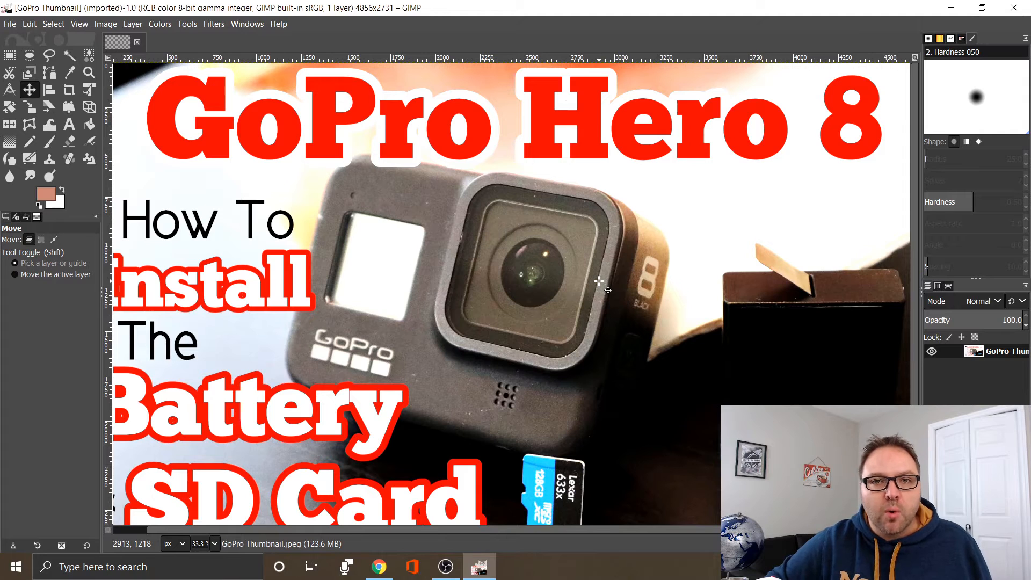
{"action": "mouse_move", "coordinate": [400, 204]}
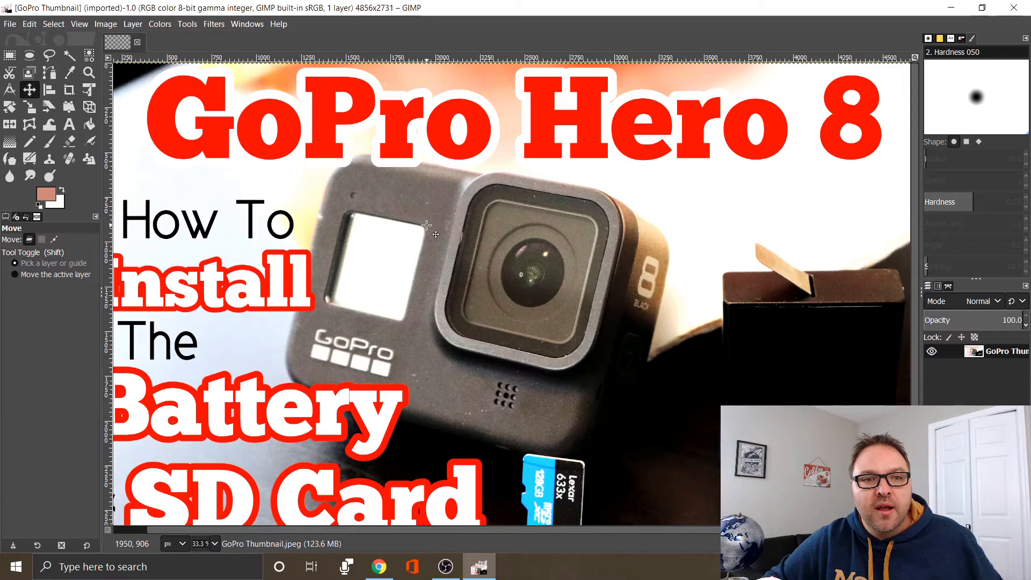
{"action": "mouse_move", "coordinate": [220, 175]}
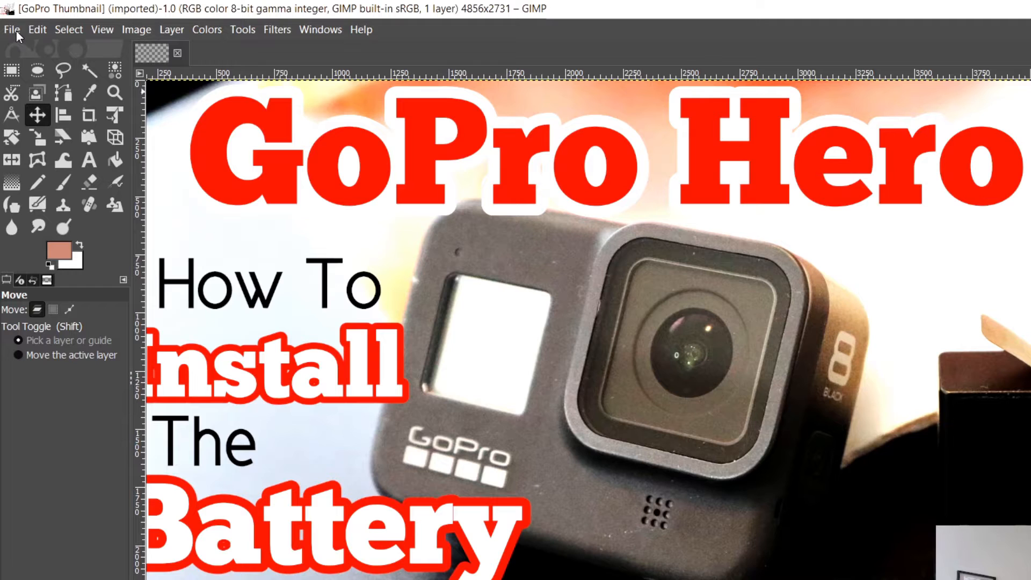
Start Export As to the Desktop and prefix the file name with 'Resize '.
{"action": "left_click", "coordinate": [36, 29]}
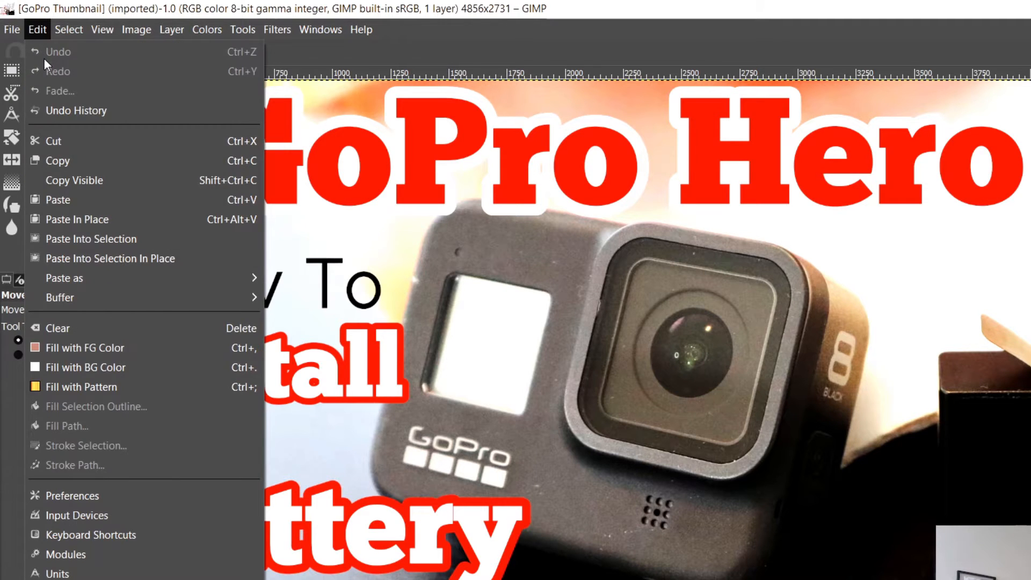
{"action": "left_click", "coordinate": [11, 29]}
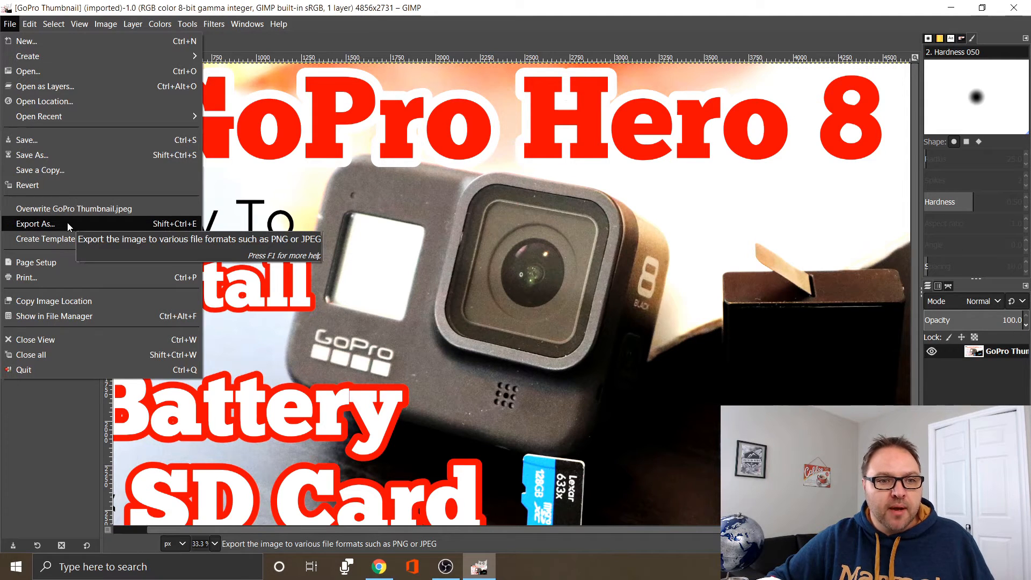
{"action": "left_click", "coordinate": [35, 223]}
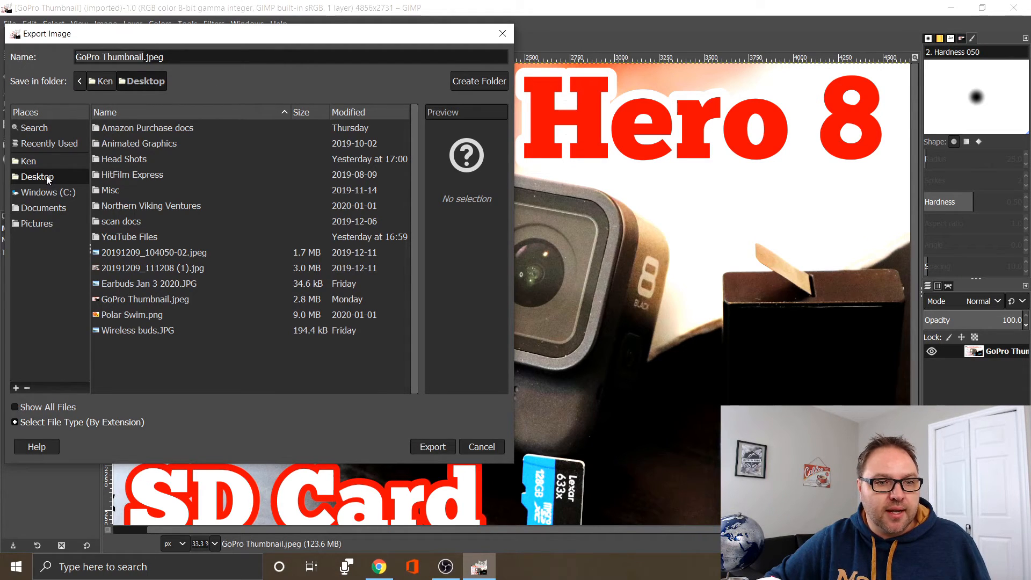
{"action": "mouse_move", "coordinate": [194, 135]}
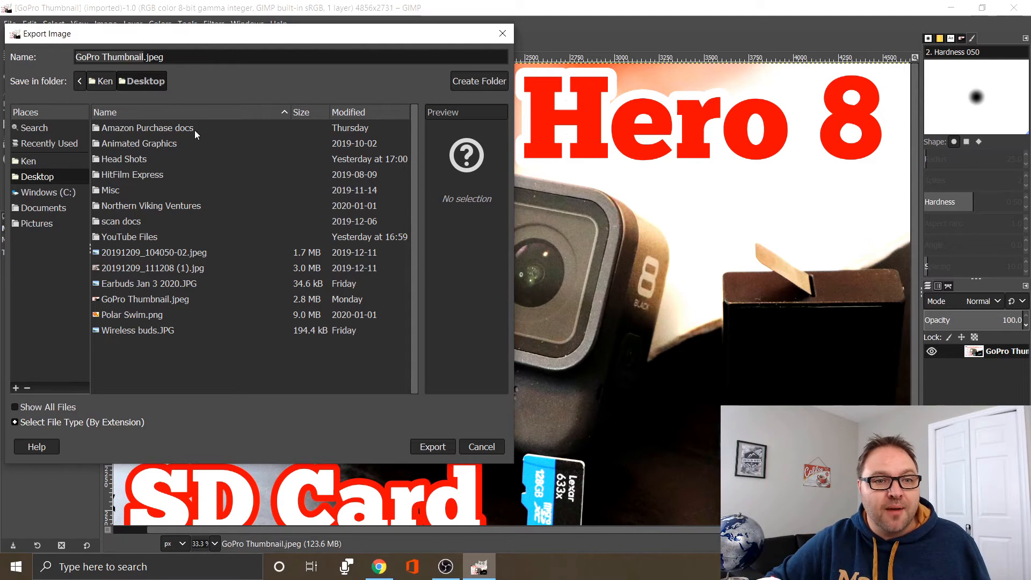
{"action": "mouse_move", "coordinate": [160, 101]}
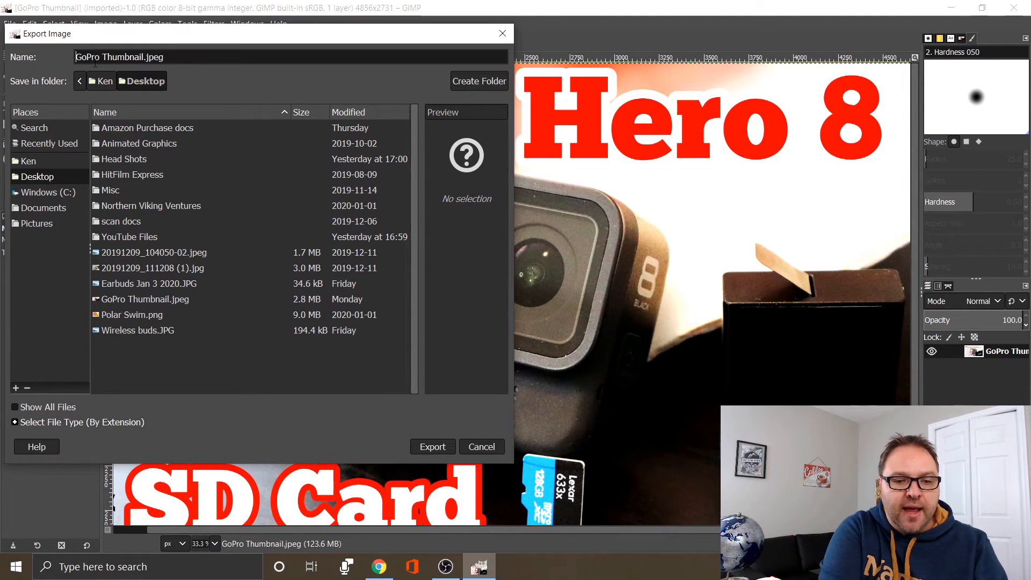
{"action": "type", "text": "Resize"}
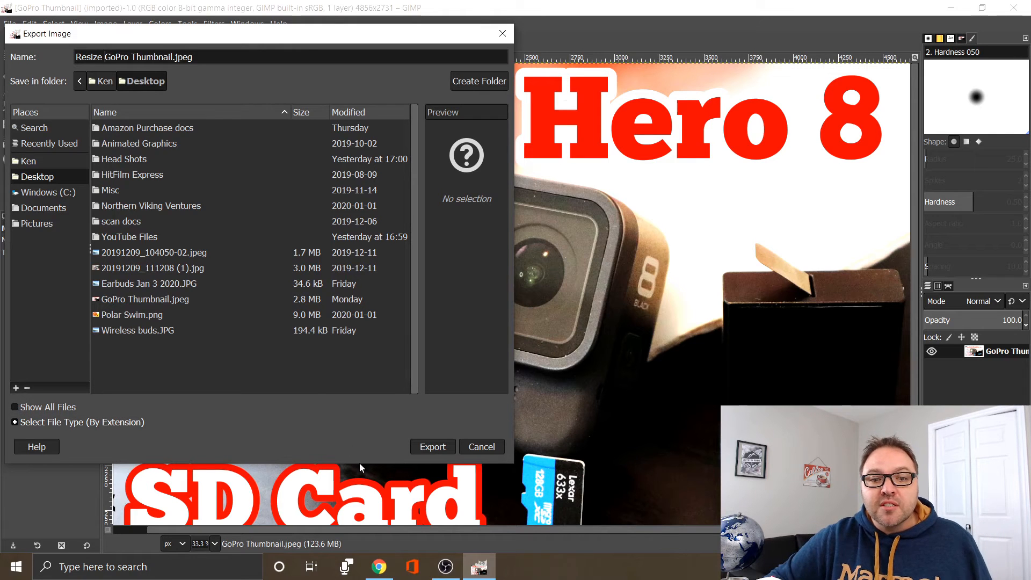
{"action": "mouse_move", "coordinate": [439, 464]}
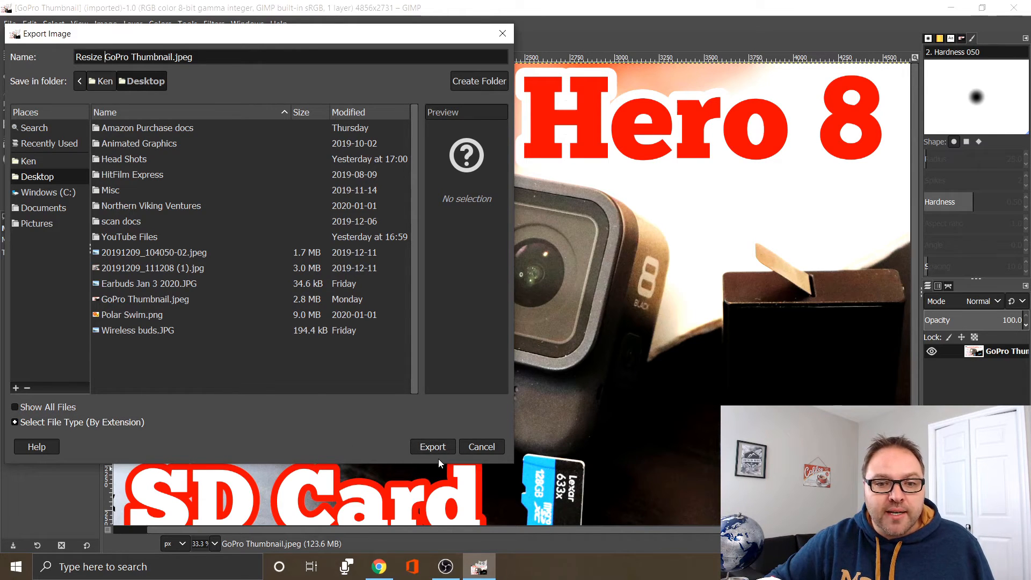
Export to the JPEG options and enable in-window preview, showing about 3.0 MB at quality 95.
{"action": "left_click", "coordinate": [432, 447]}
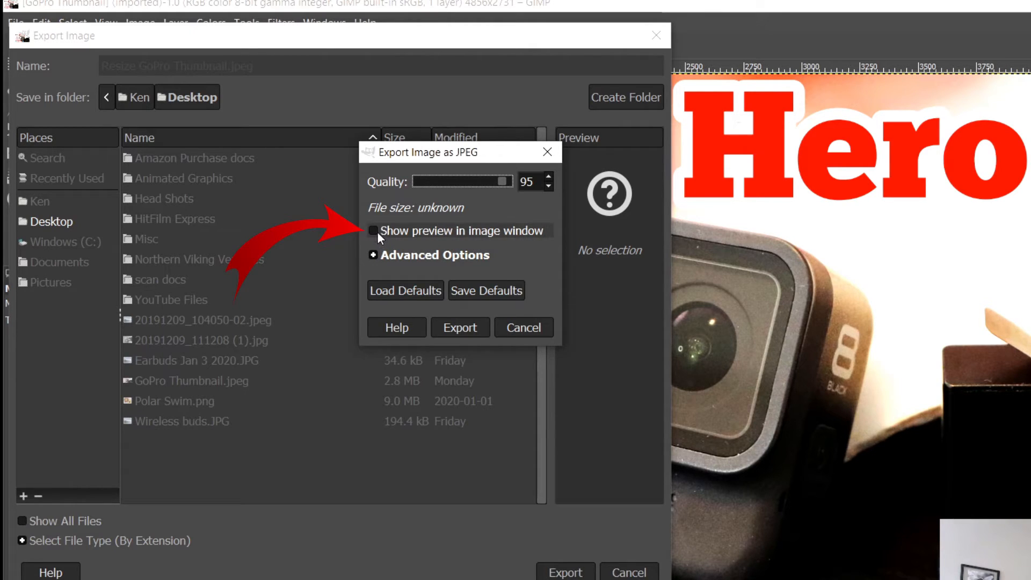
{"action": "left_click", "coordinate": [373, 231]}
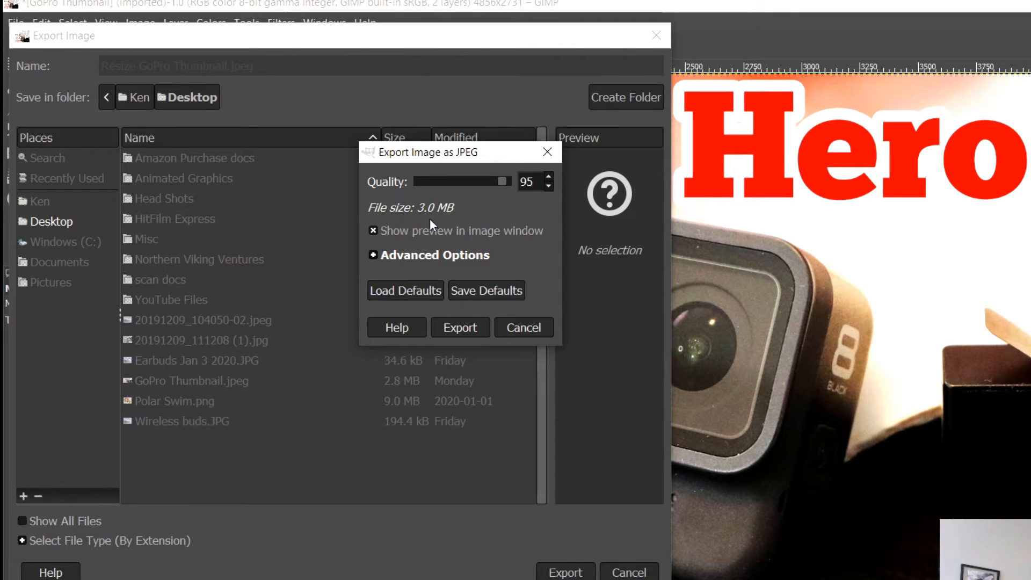
{"action": "mouse_move", "coordinate": [477, 219]}
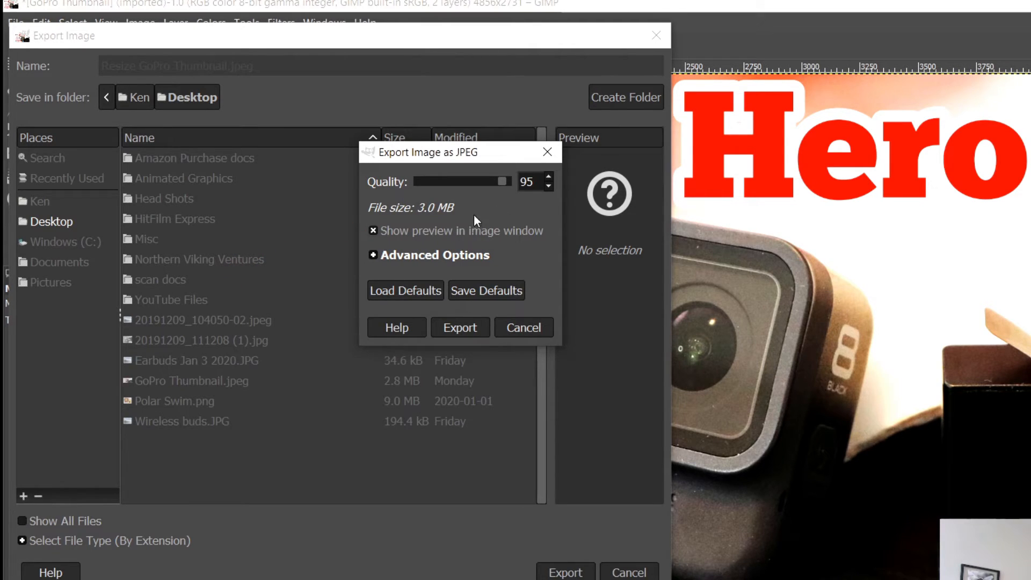
{"action": "mouse_move", "coordinate": [498, 212]}
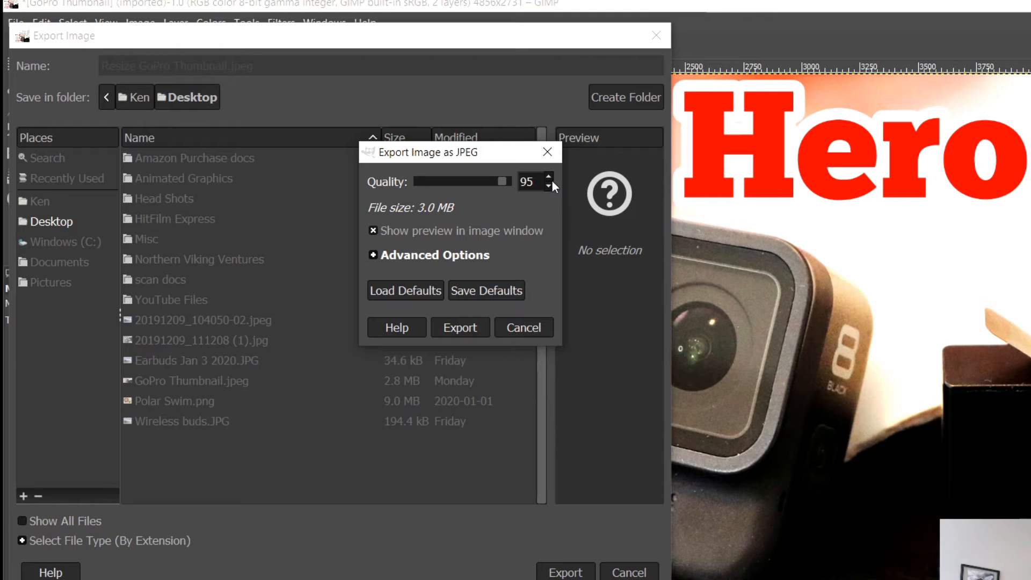
Try quality 100, then step down to 88 for an estimated 1.9 MB file.
{"action": "left_click", "coordinate": [550, 178]}
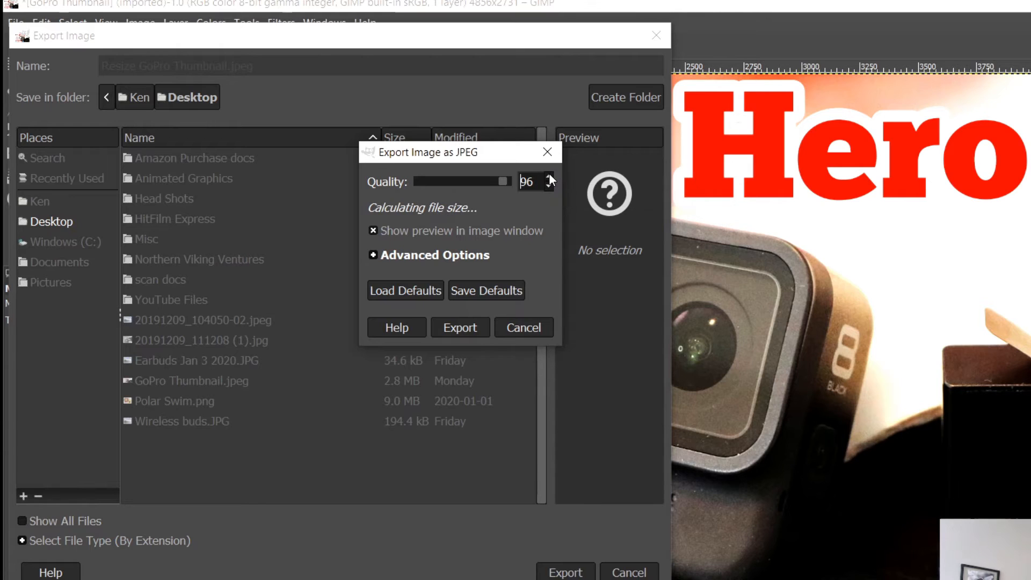
{"action": "left_click", "coordinate": [549, 177]}
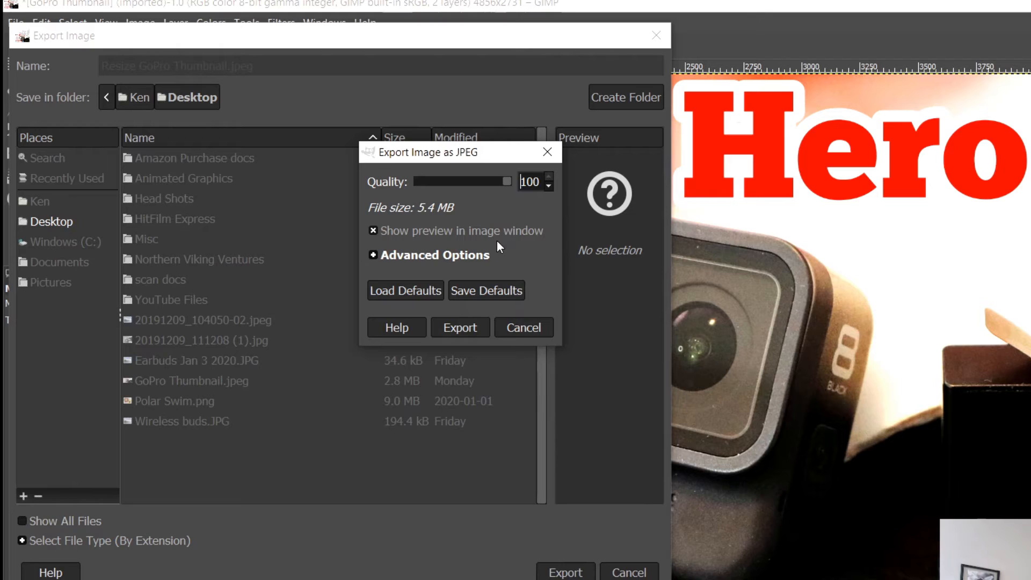
{"action": "mouse_move", "coordinate": [554, 190]}
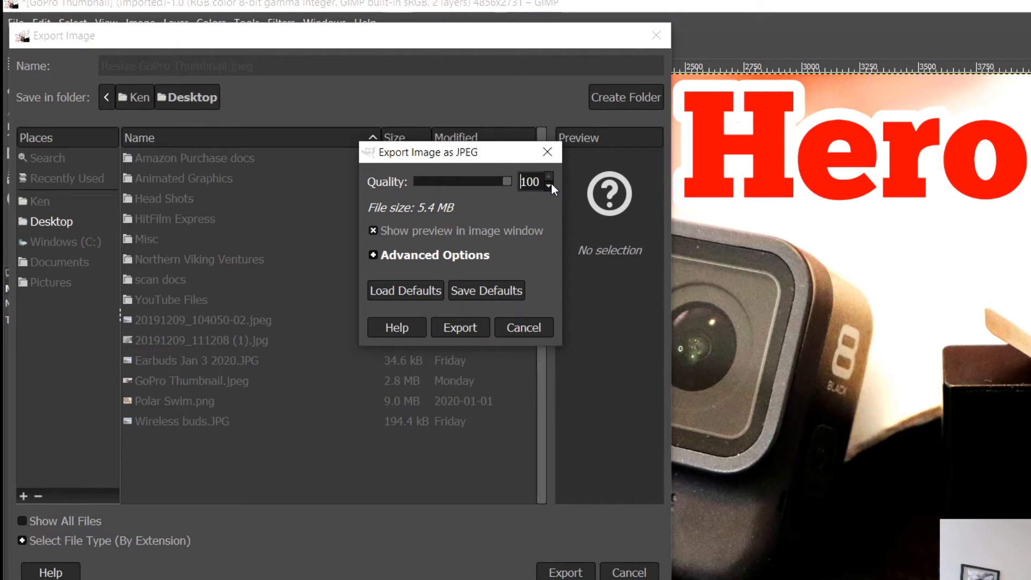
{"action": "left_click", "coordinate": [550, 187]}
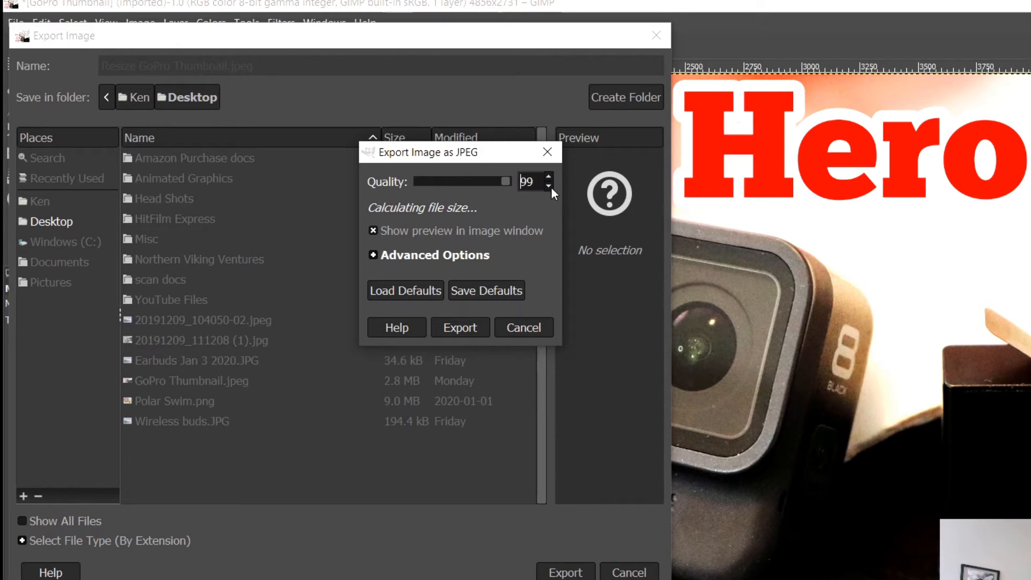
{"action": "left_click", "coordinate": [548, 186]}
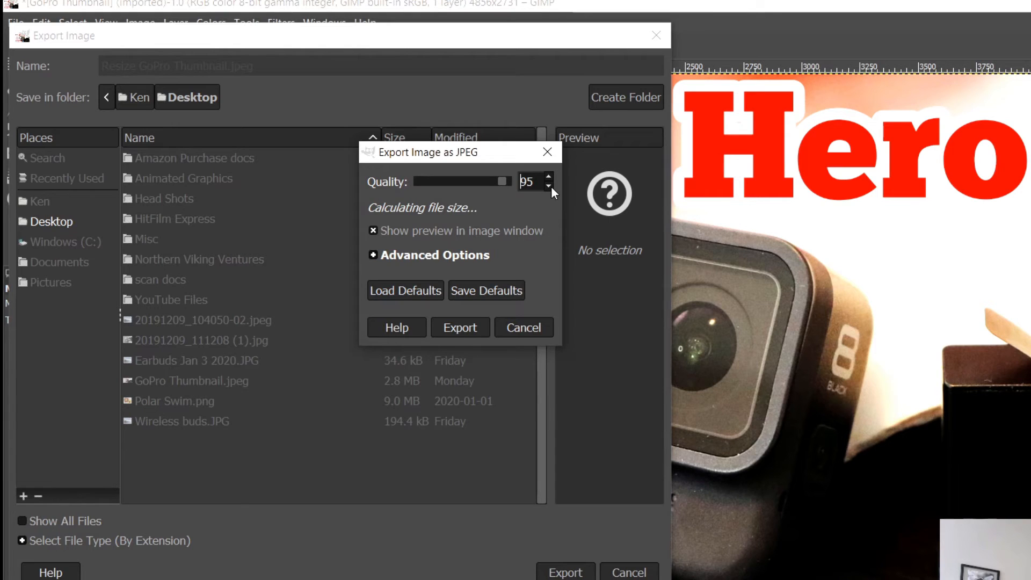
{"action": "left_click", "coordinate": [548, 187]}
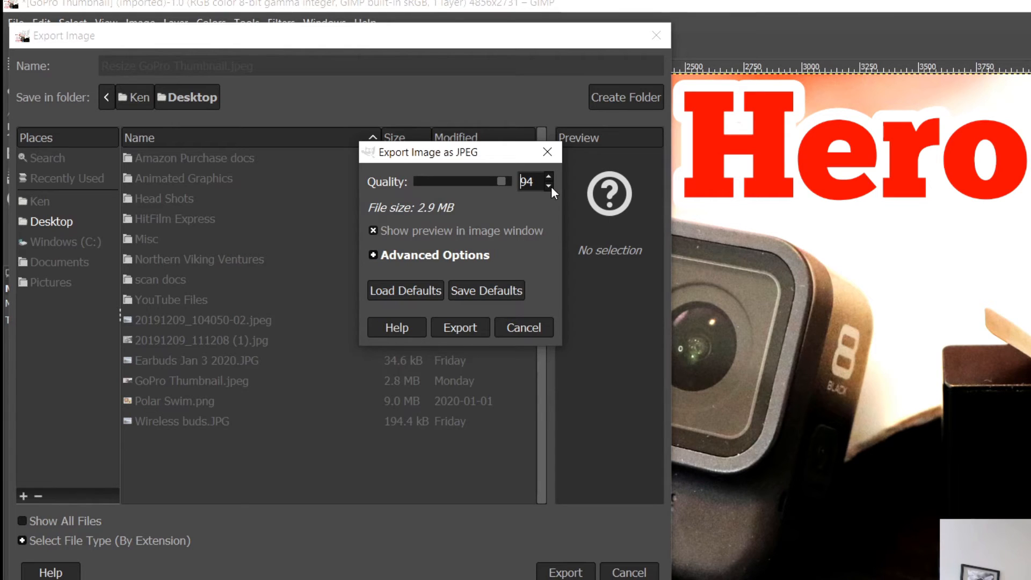
{"action": "left_click", "coordinate": [547, 187]}
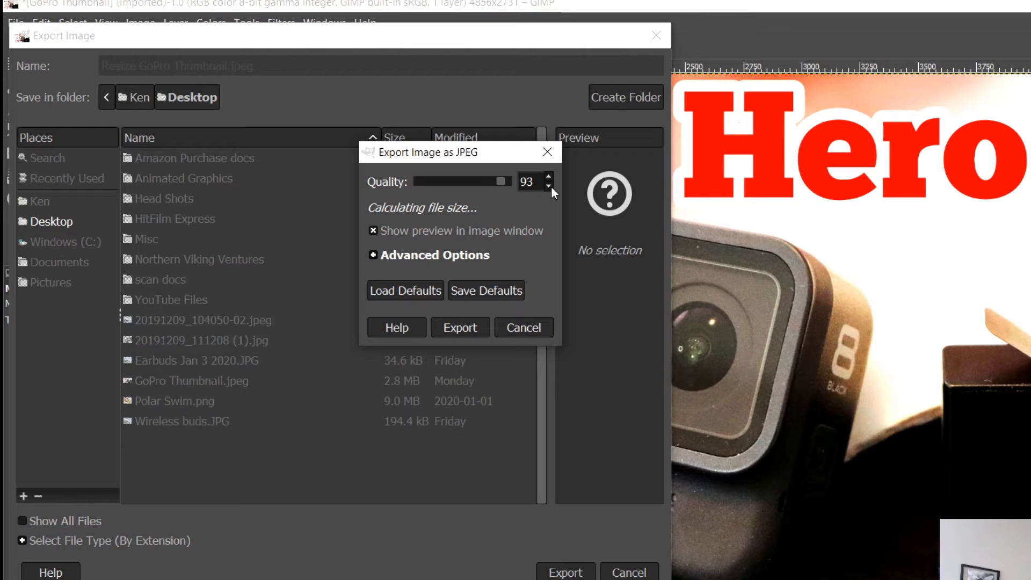
{"action": "left_click", "coordinate": [548, 186]}
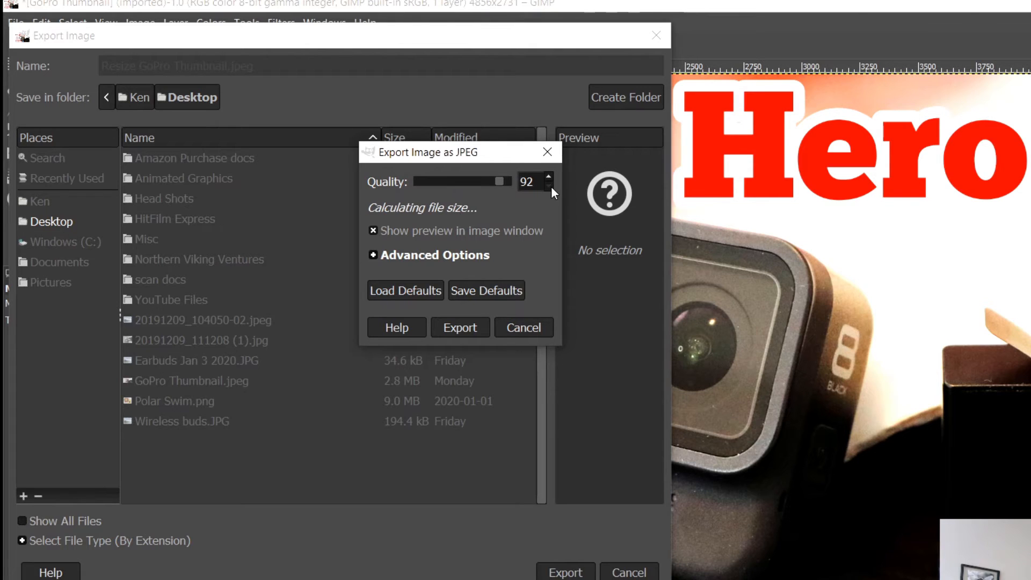
{"action": "left_click", "coordinate": [549, 187]}
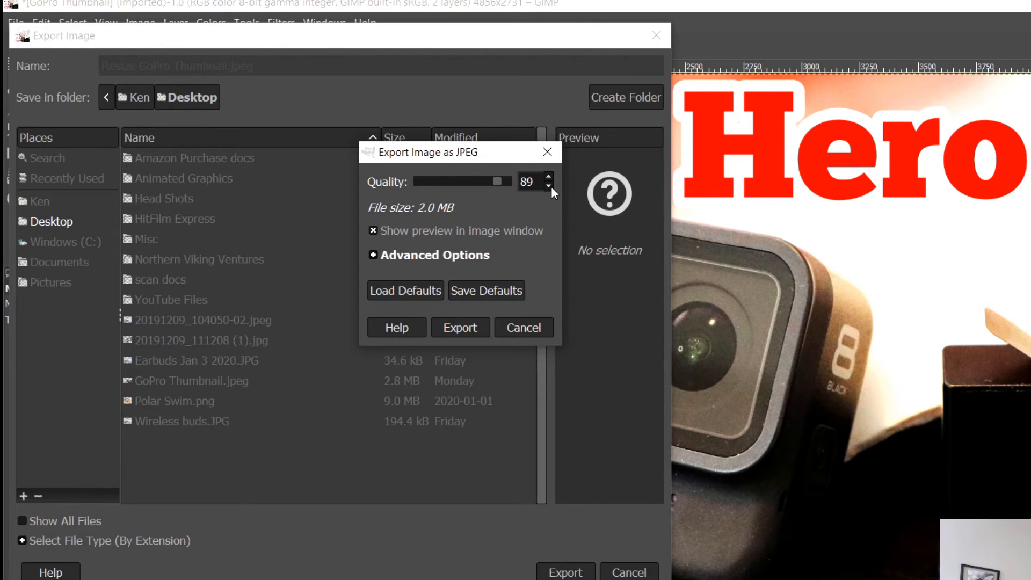
{"action": "left_click", "coordinate": [549, 186]}
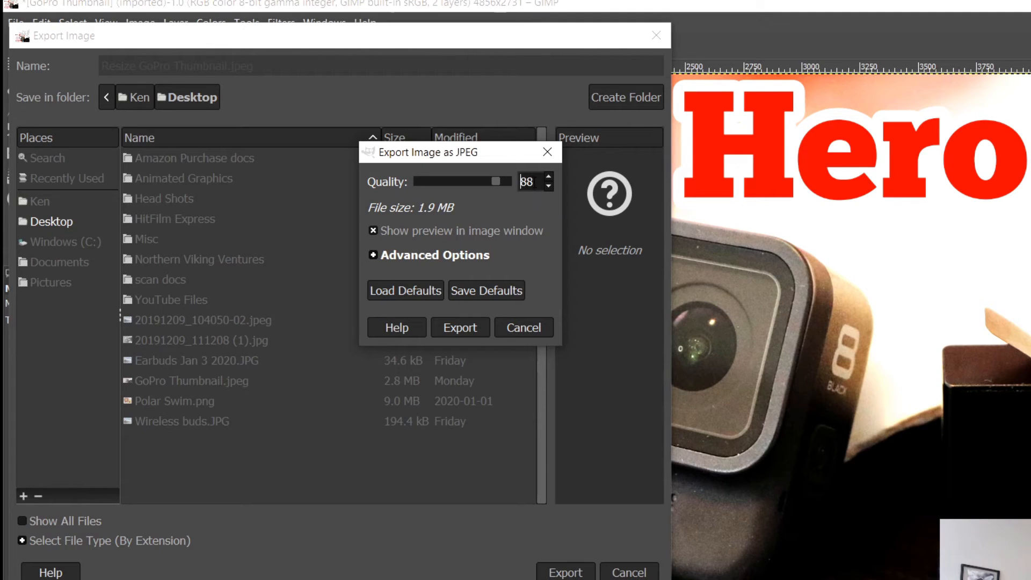
{"action": "mouse_move", "coordinate": [499, 184]}
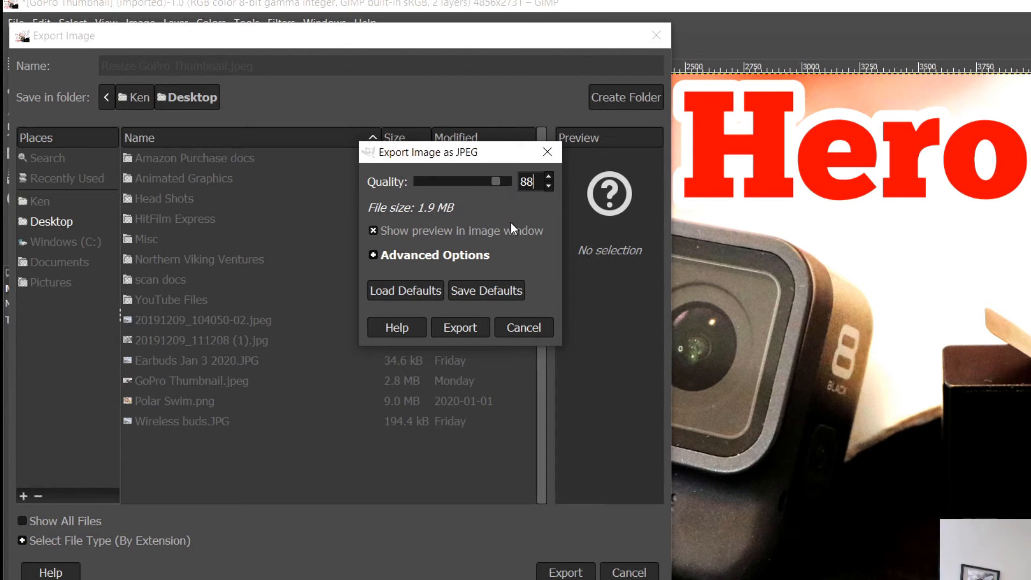
{"action": "mouse_move", "coordinate": [459, 327]}
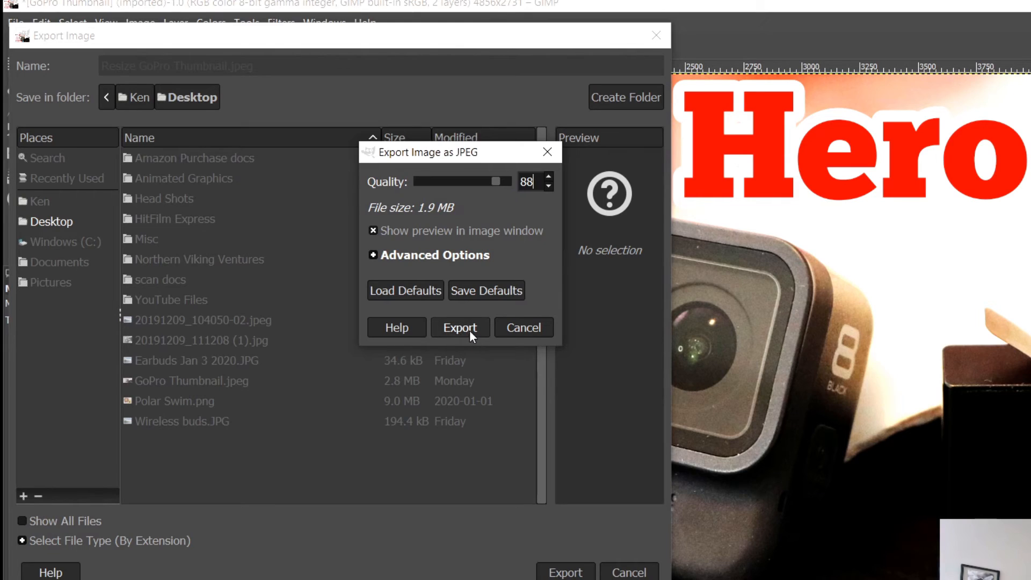
Export the JPEG at quality 88 and check Resize GoPro Thumbnail beside the original on the desktop.
{"action": "left_click", "coordinate": [459, 327]}
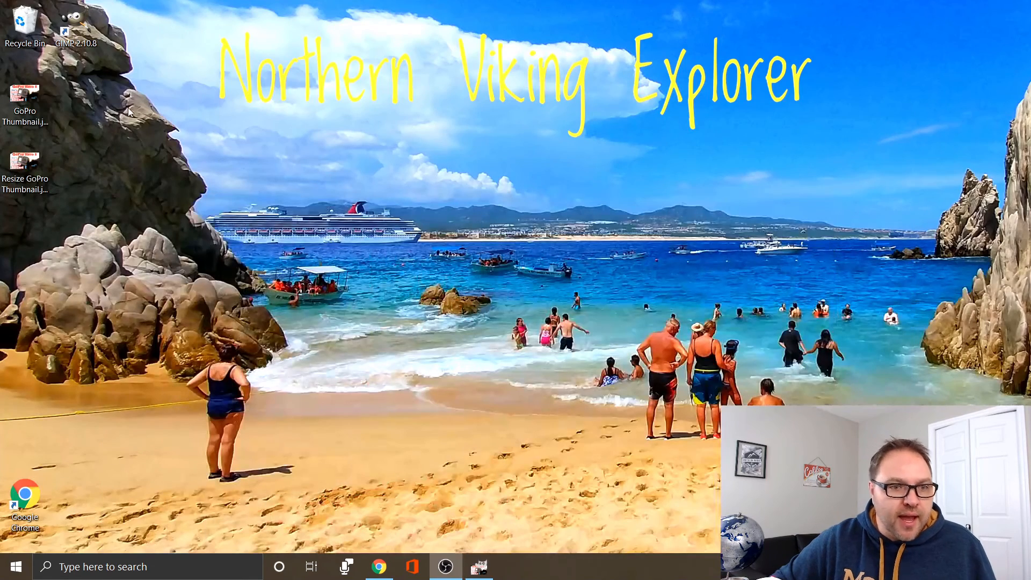
{"action": "mouse_move", "coordinate": [71, 192]}
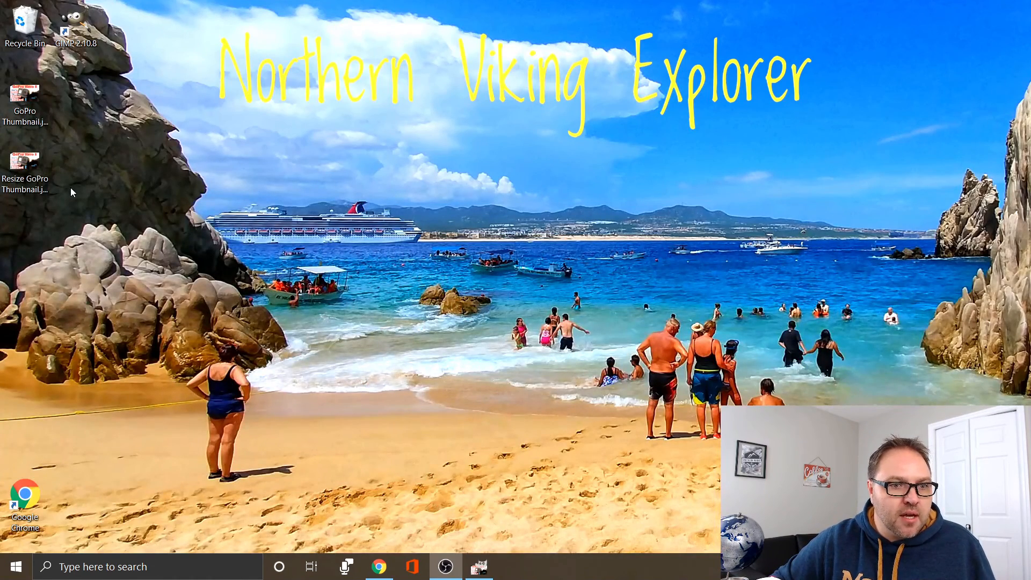
{"action": "left_click", "coordinate": [25, 102]}
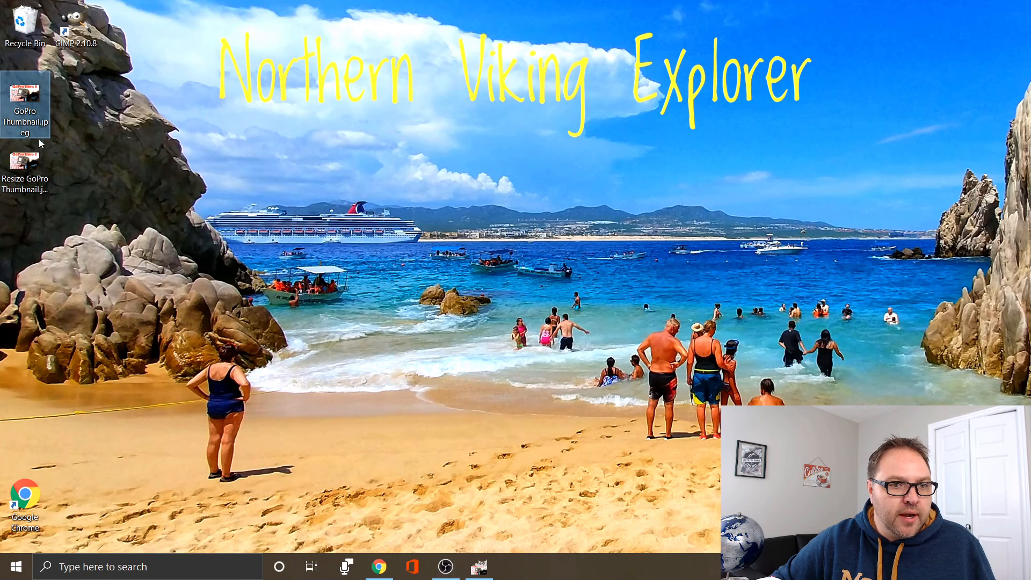